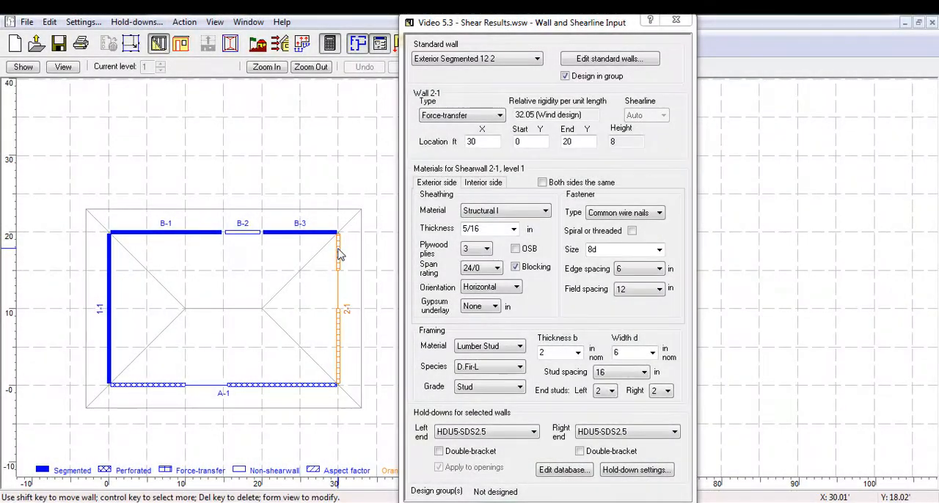
Step: Show the Load Input dialog with dead and seismic loads, including the 360 lb west-face point load
left_click(224, 384)
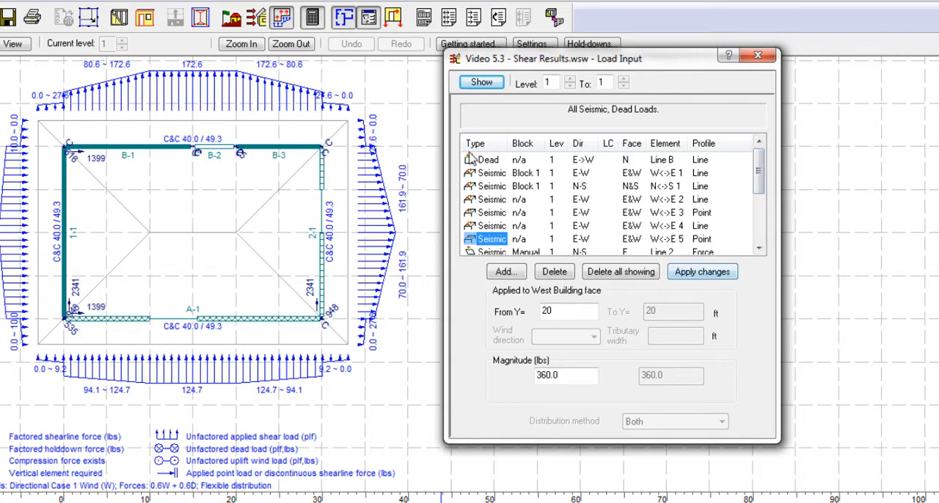
Step: Open the design results report showing project information and design settings
left_click(701, 272)
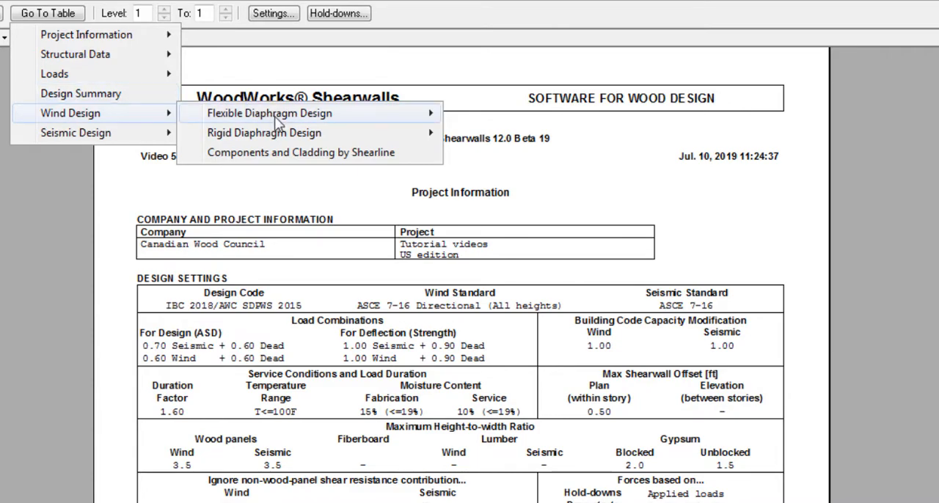
Step: Jump to Wind Design > Flexible Diaphragm Design > Shear Results, showing shearline forces and response ratios
left_click(269, 113)
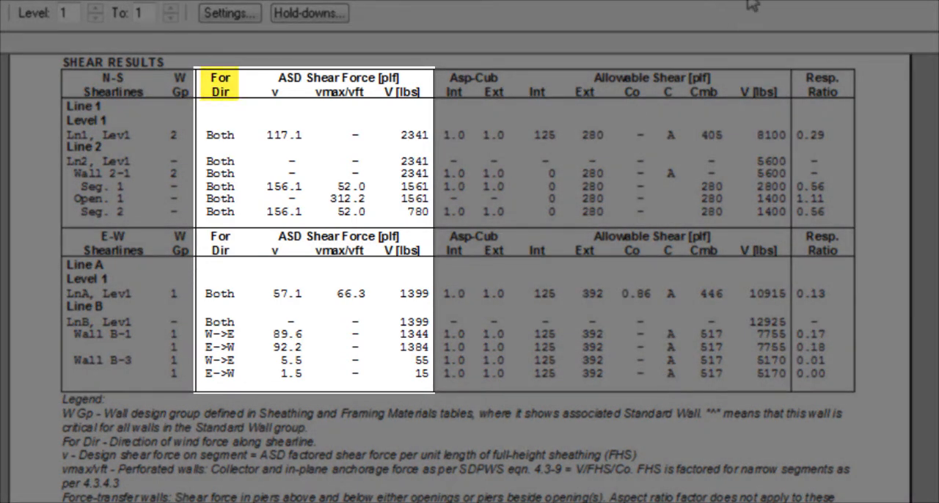
left_click(220, 84)
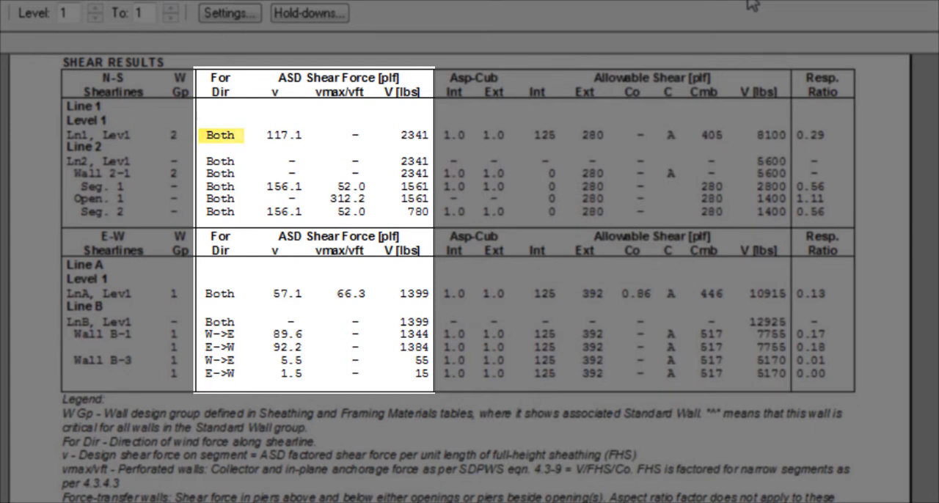
left_click(219, 334)
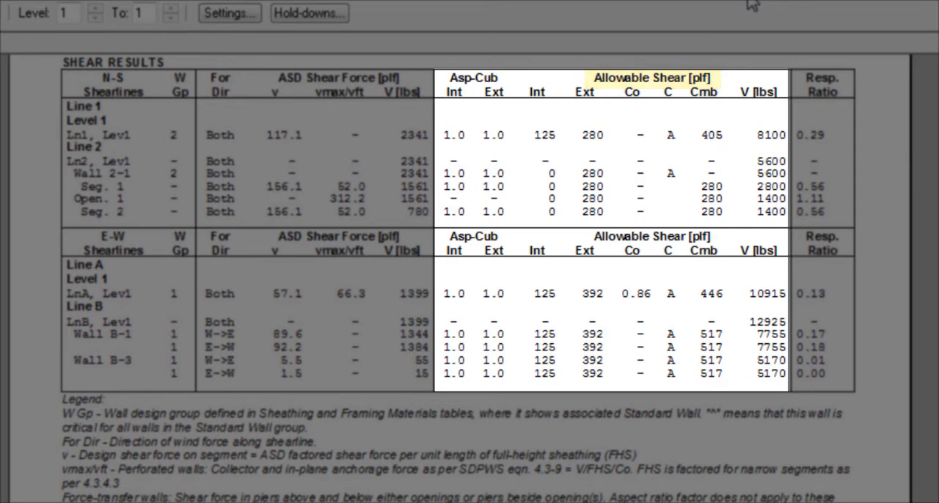
left_click(537, 91)
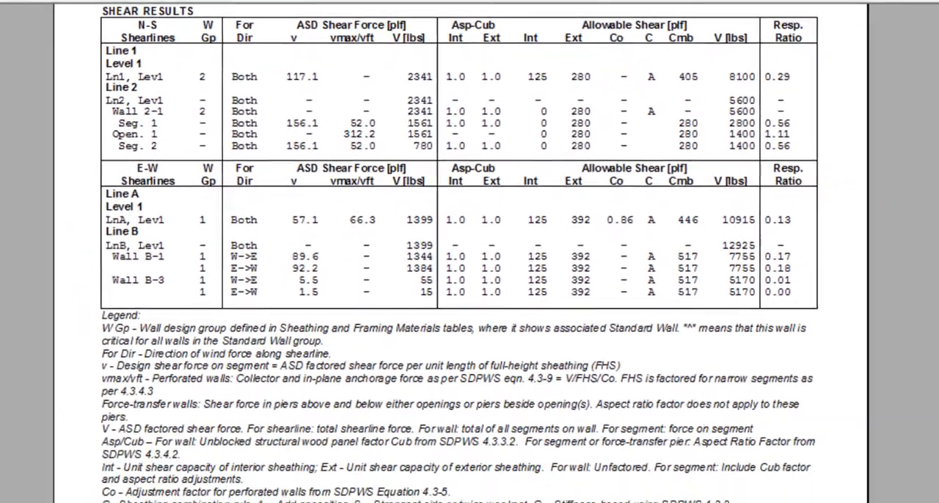
scroll("down", 3)
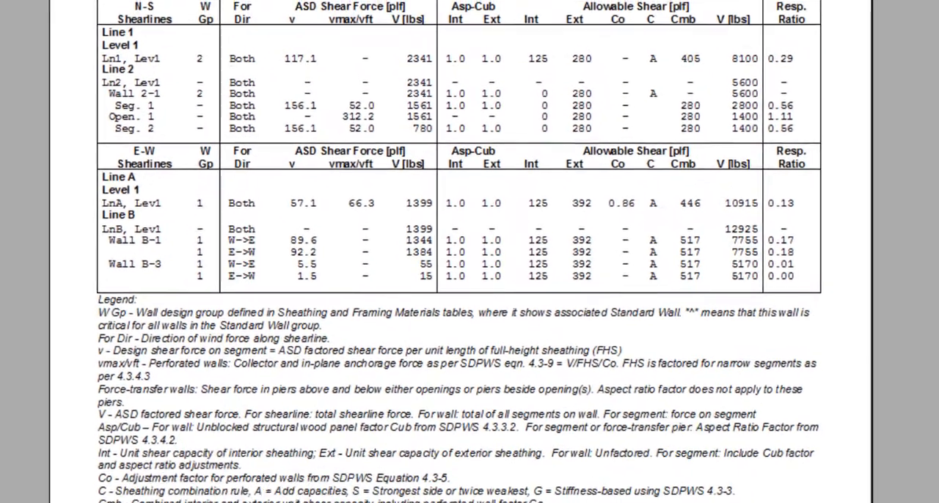
scroll("up", 3)
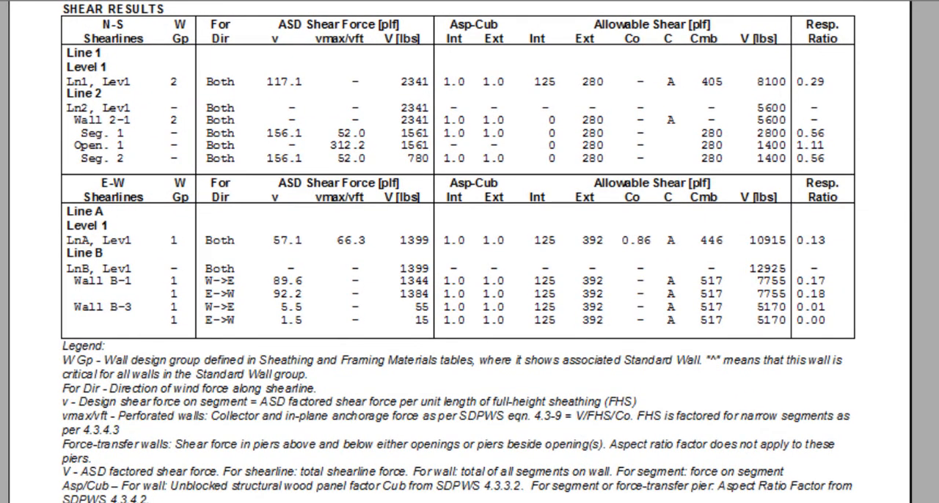